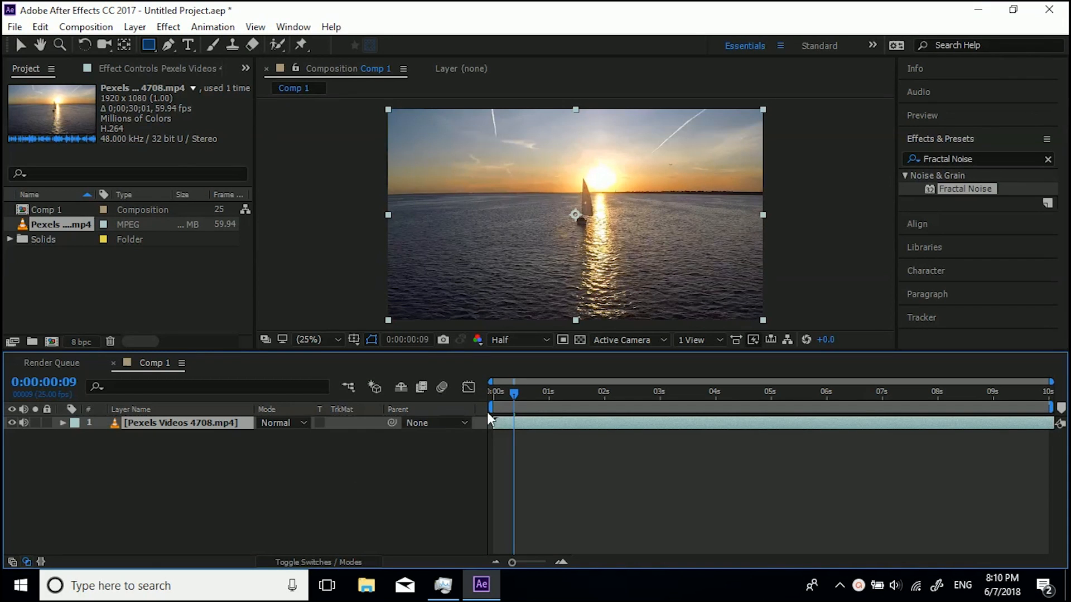
mouse_move(75, 222)
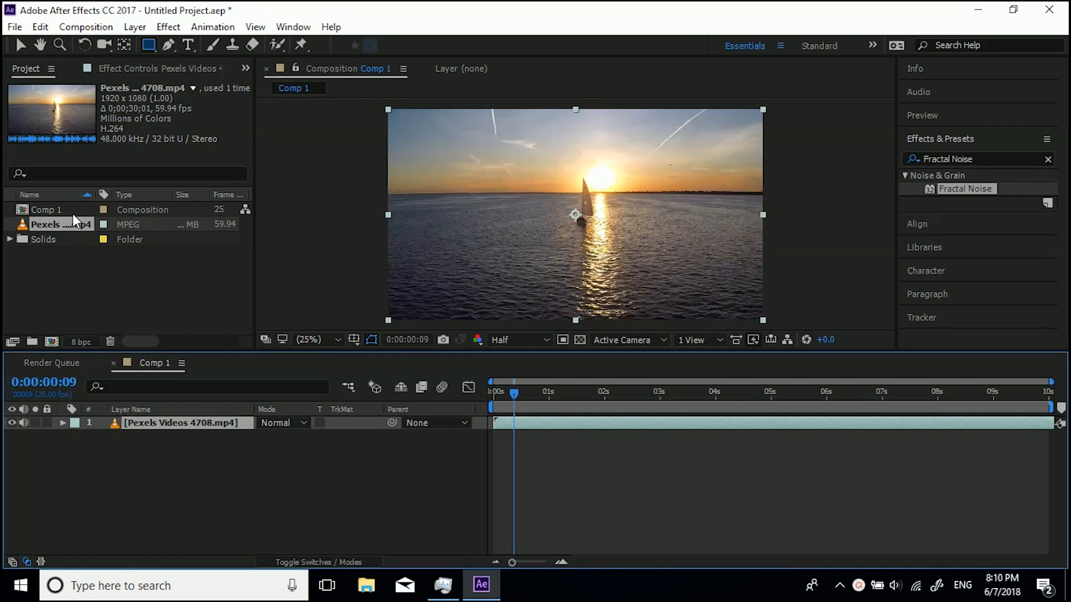
Compare Comp 1's 10-second length with the sailboat footage and jump to its final frame (9:24)
click(46, 209)
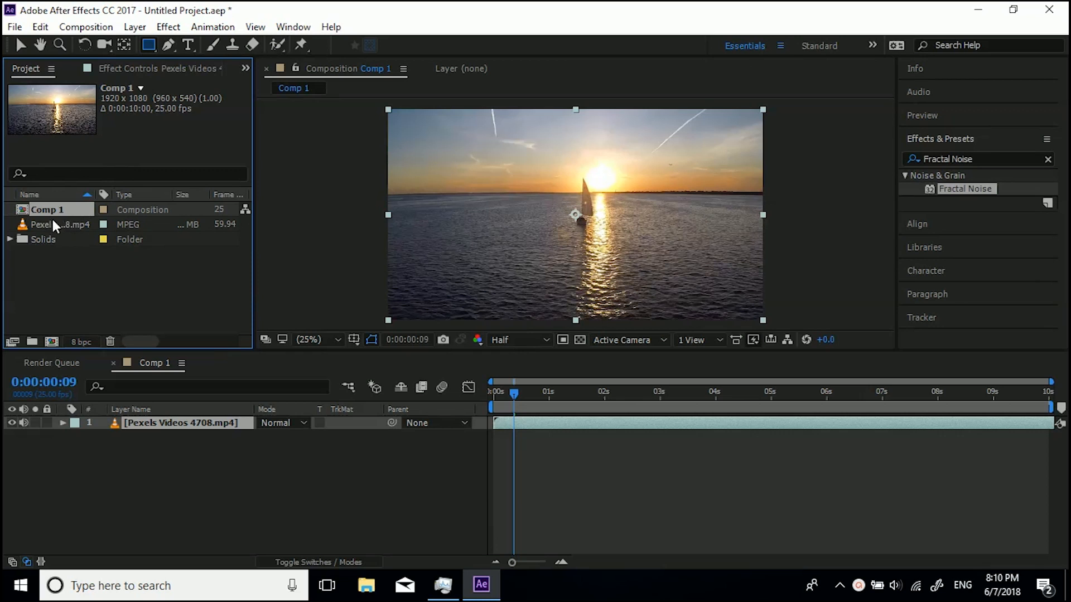
click(60, 224)
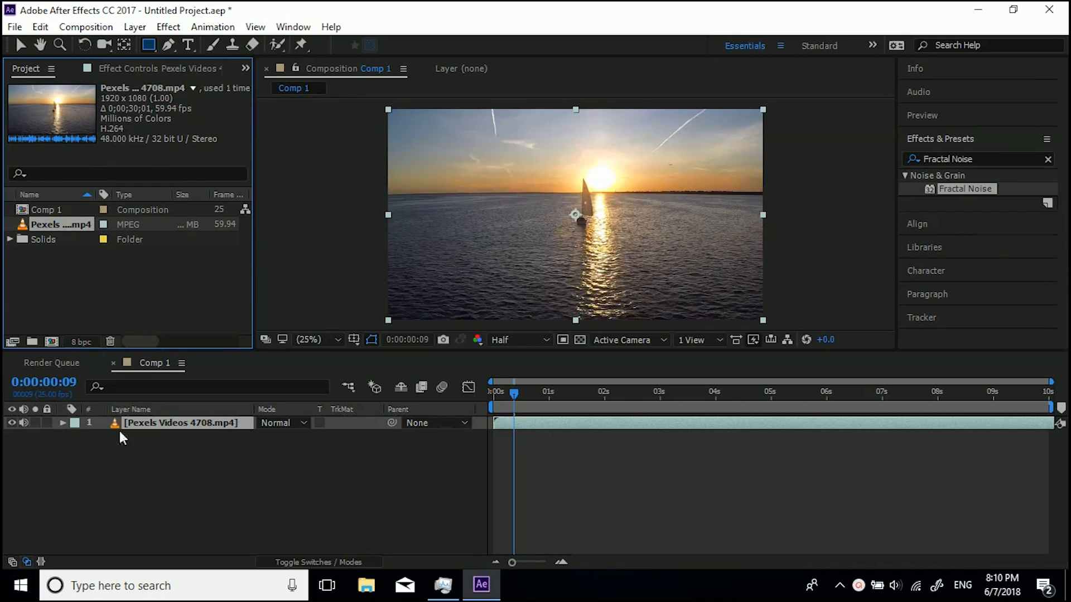
click(1006, 392)
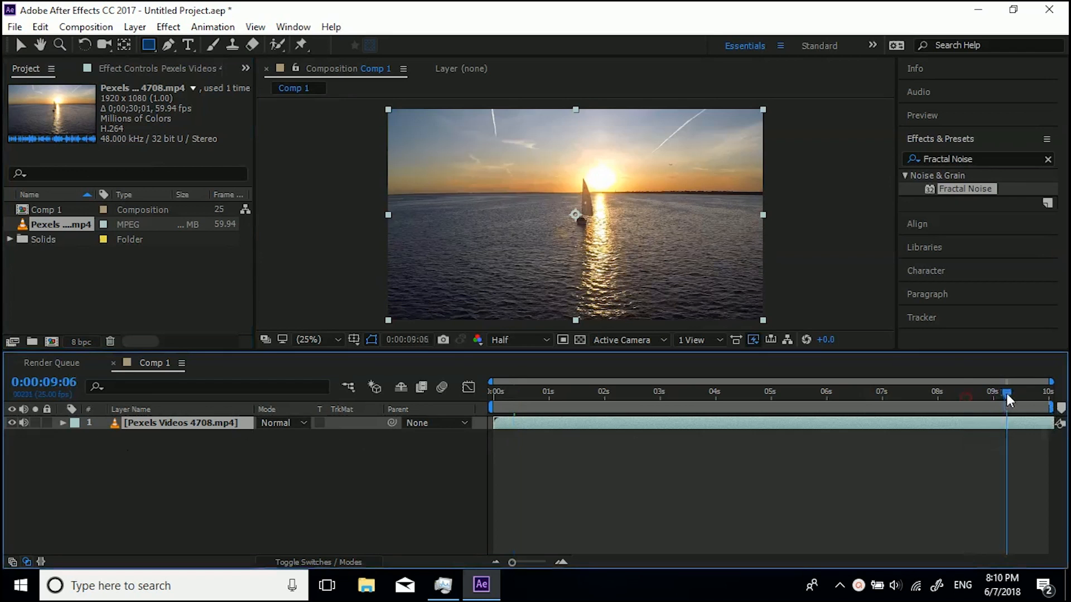
click(1049, 396)
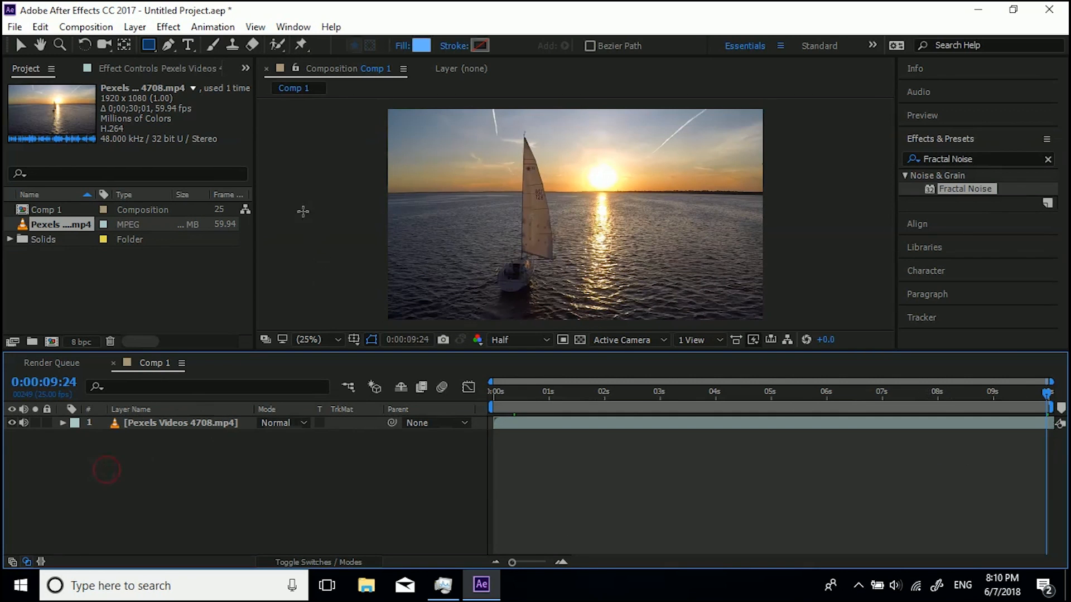
click(21, 46)
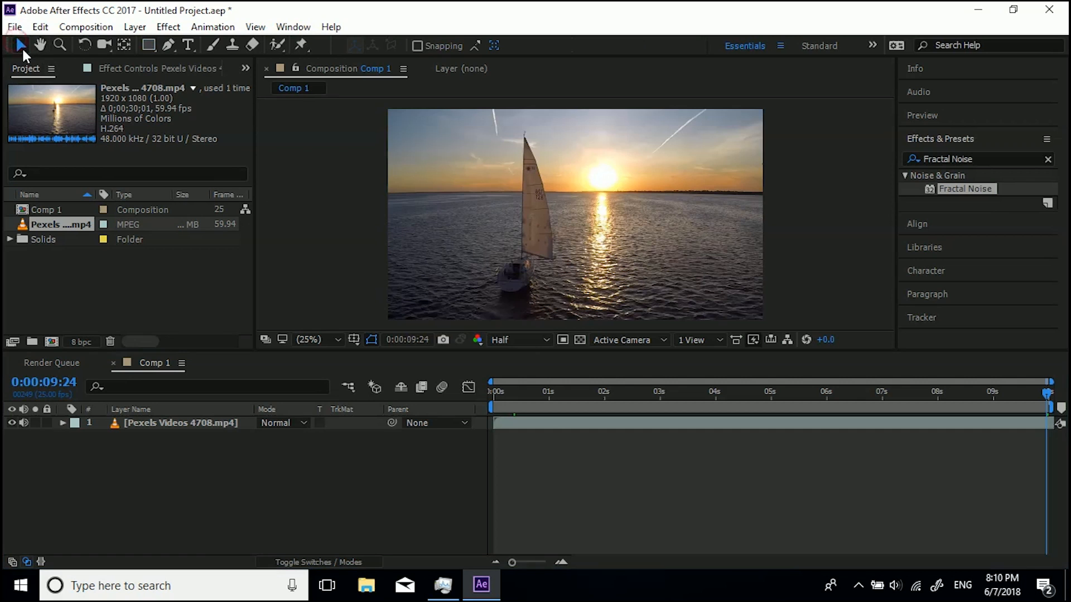
click(293, 107)
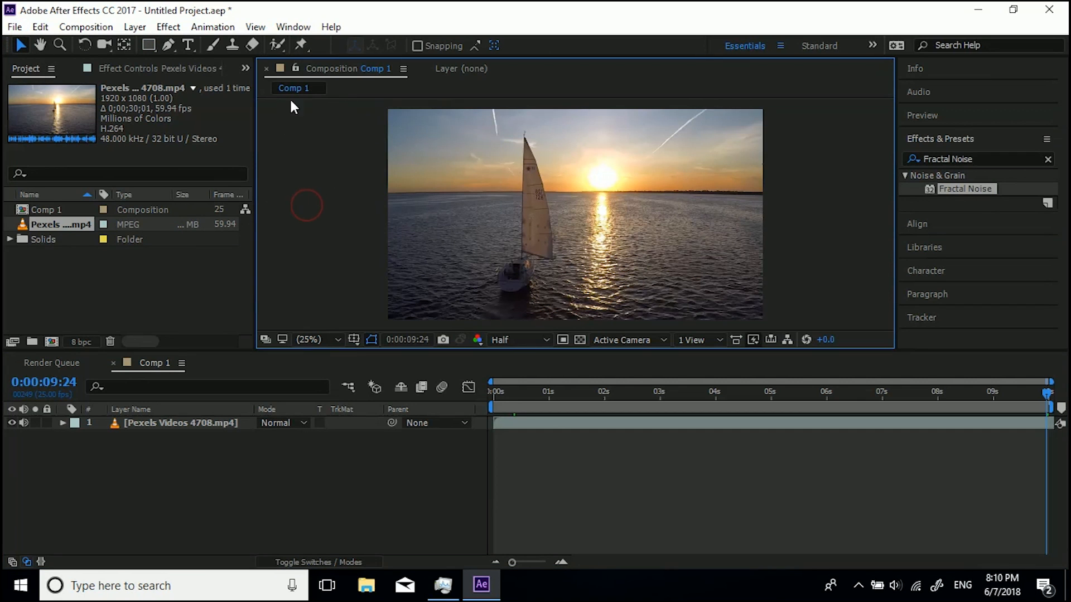
mouse_move(266, 197)
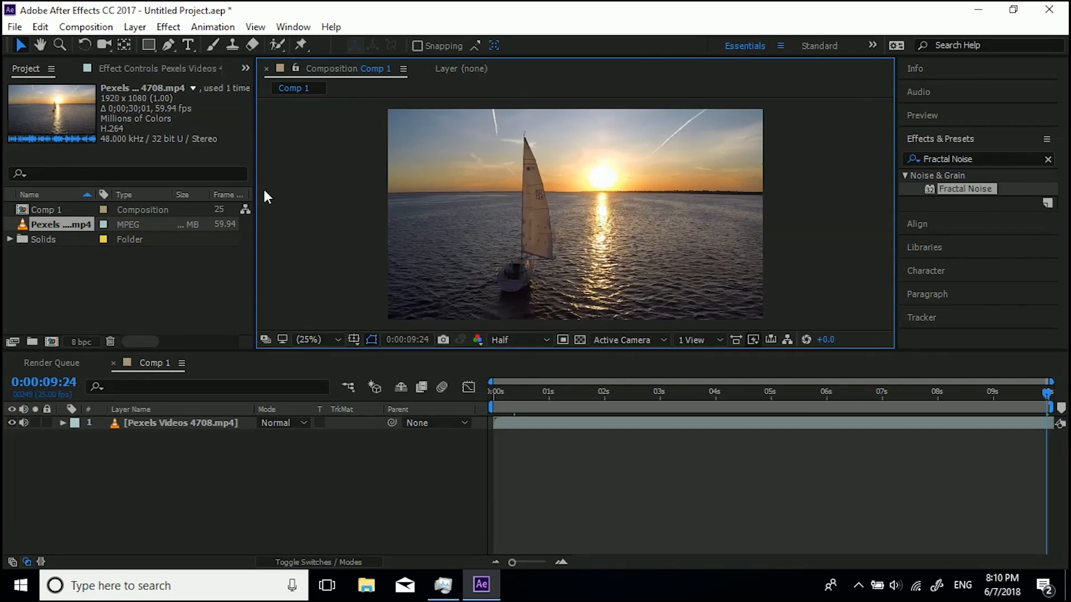
mouse_move(89, 27)
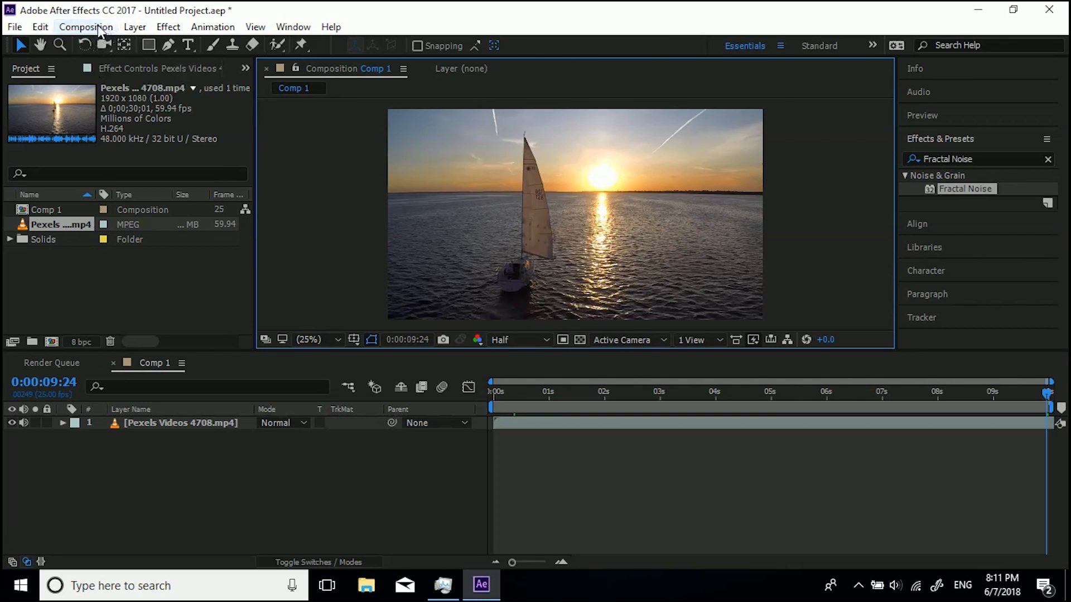
Set Comp 1's duration to 0:00:30:00 in Composition Settings
click(85, 27)
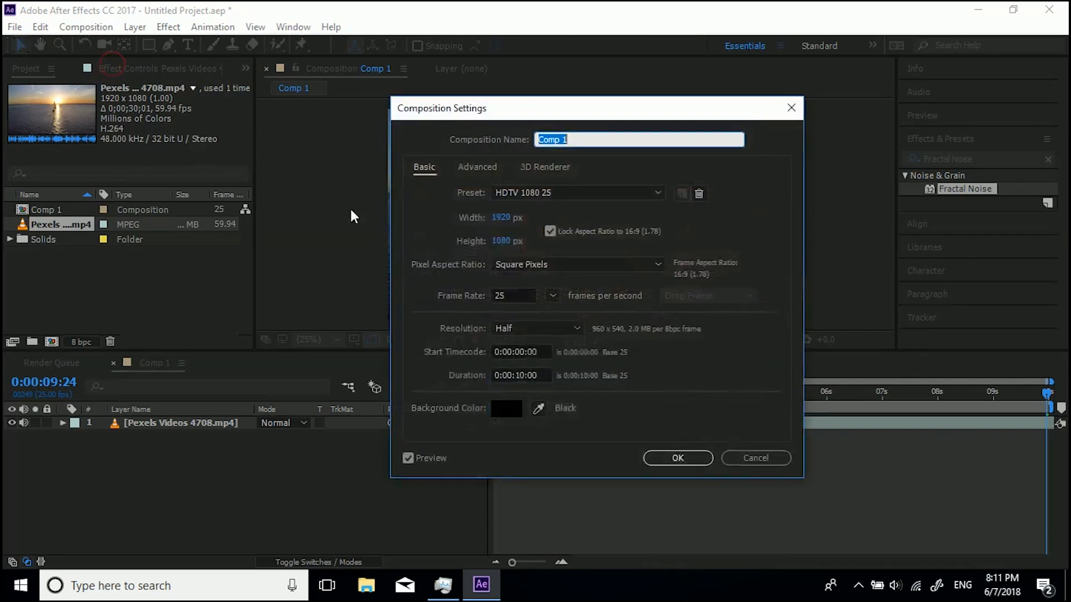
mouse_move(133, 126)
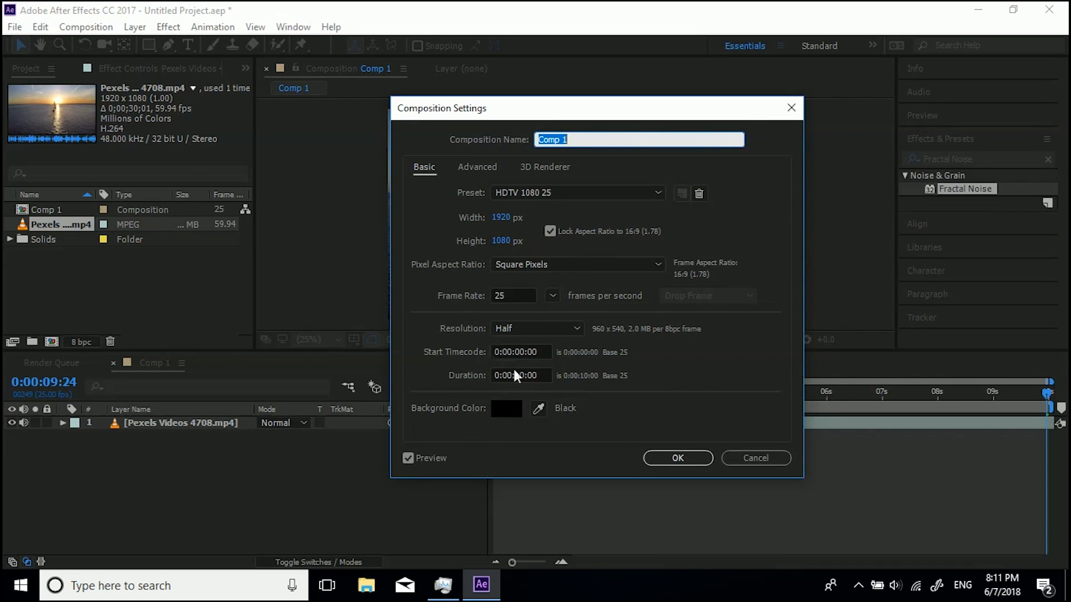
click(520, 375)
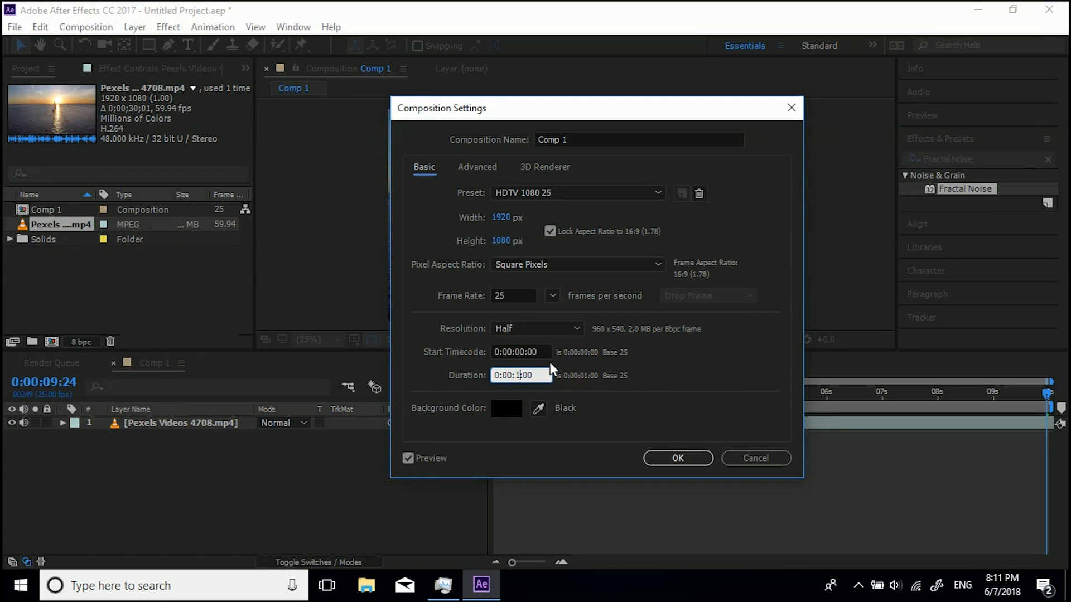
text(0:00:30:00)
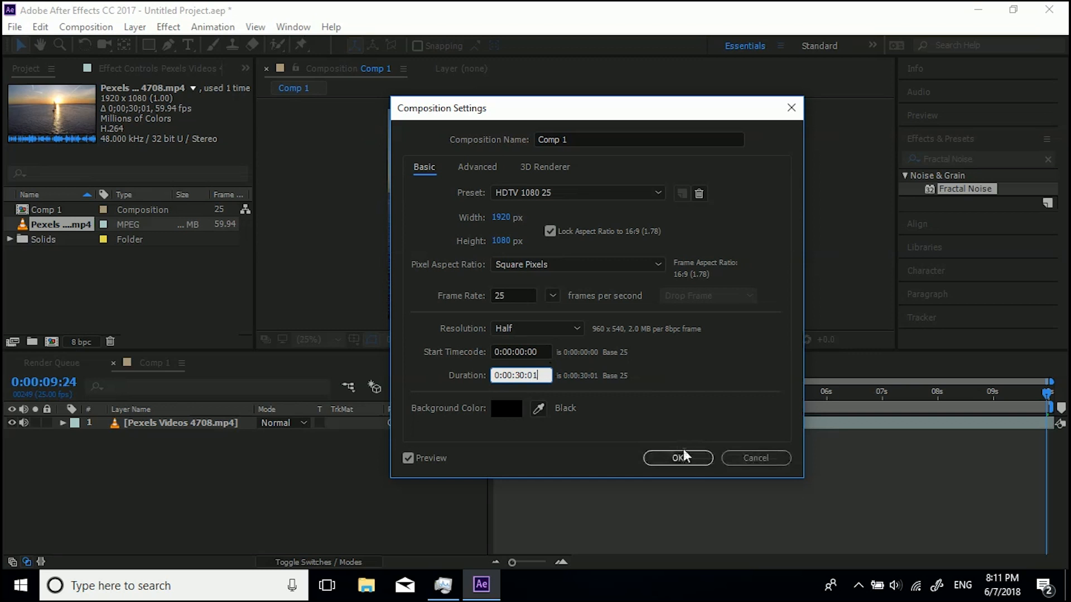
click(677, 458)
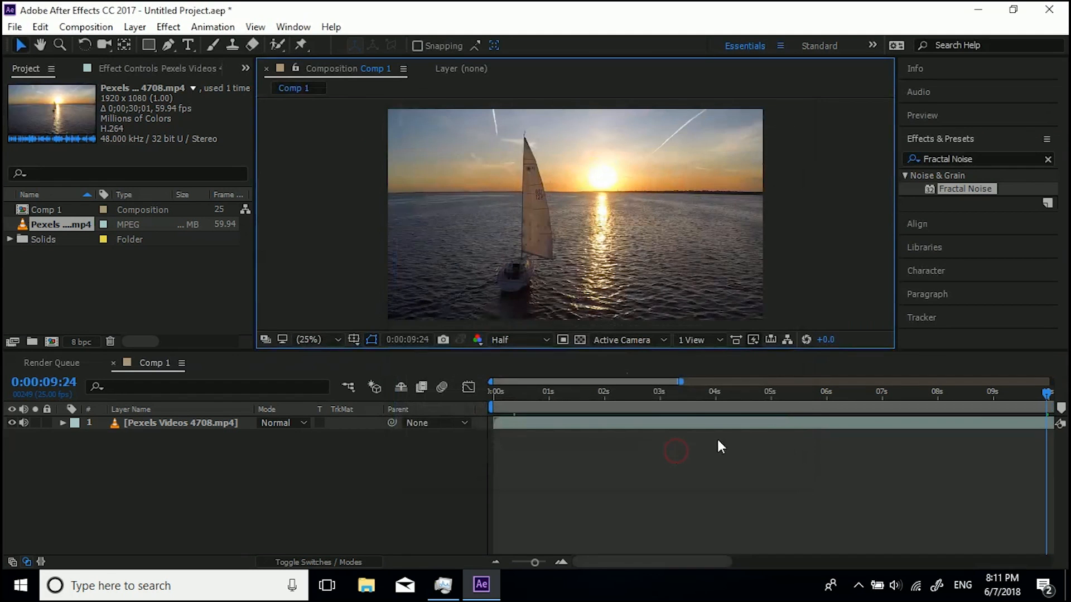
mouse_move(696, 393)
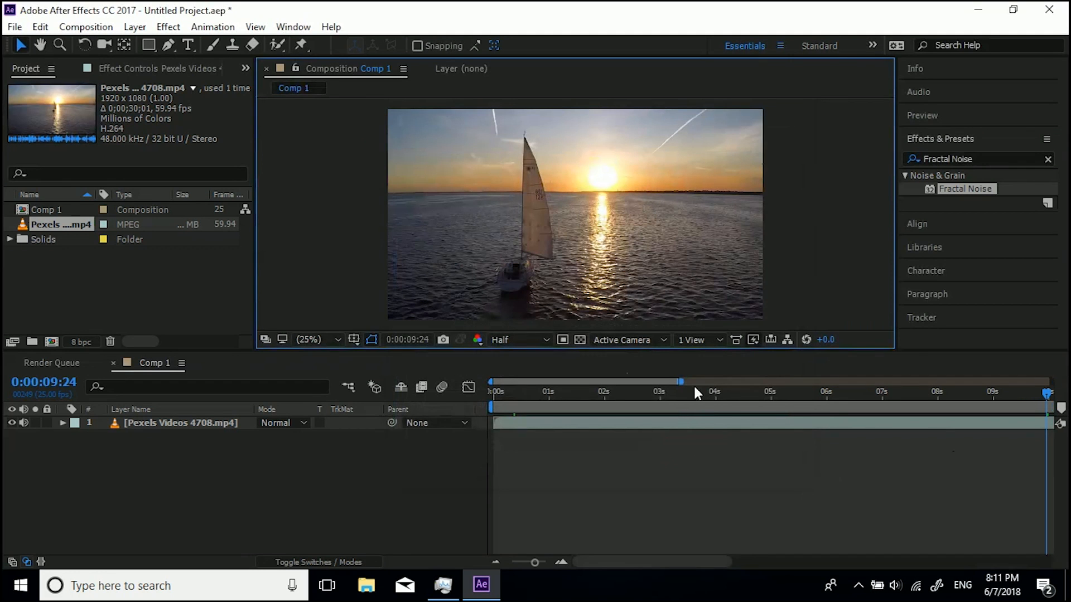
mouse_move(683, 381)
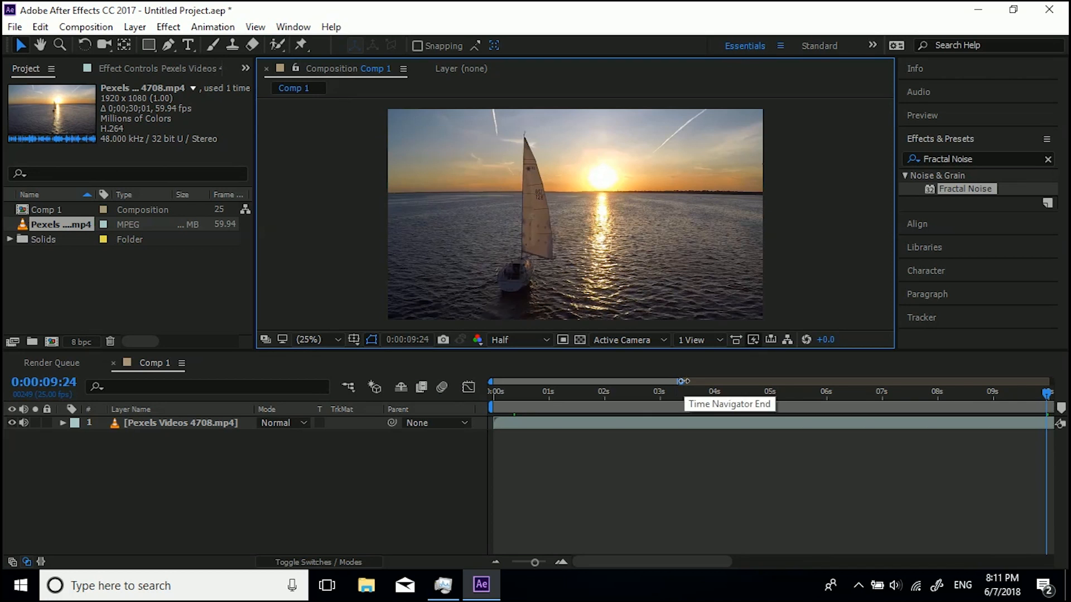